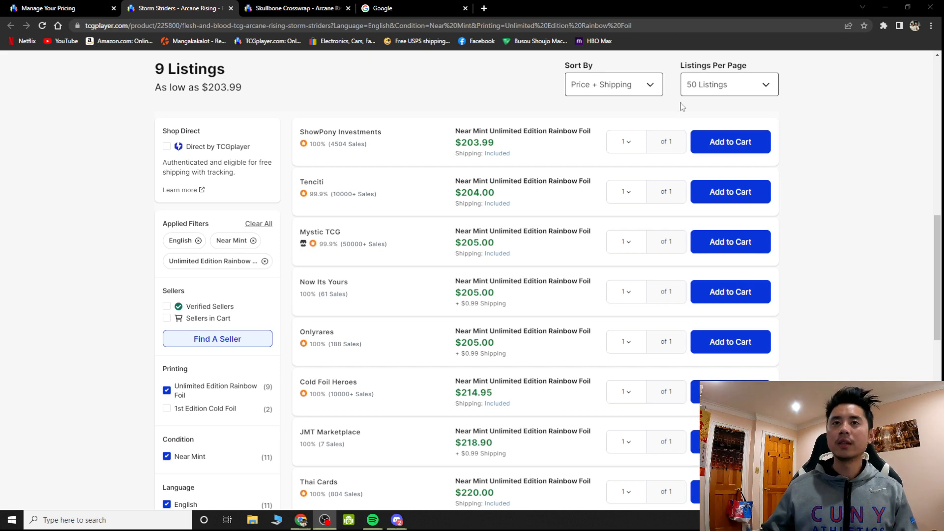
# Check the store's own pricing catalog, then return to the Storm Striders marketplace listings
pyautogui.click(57, 7)
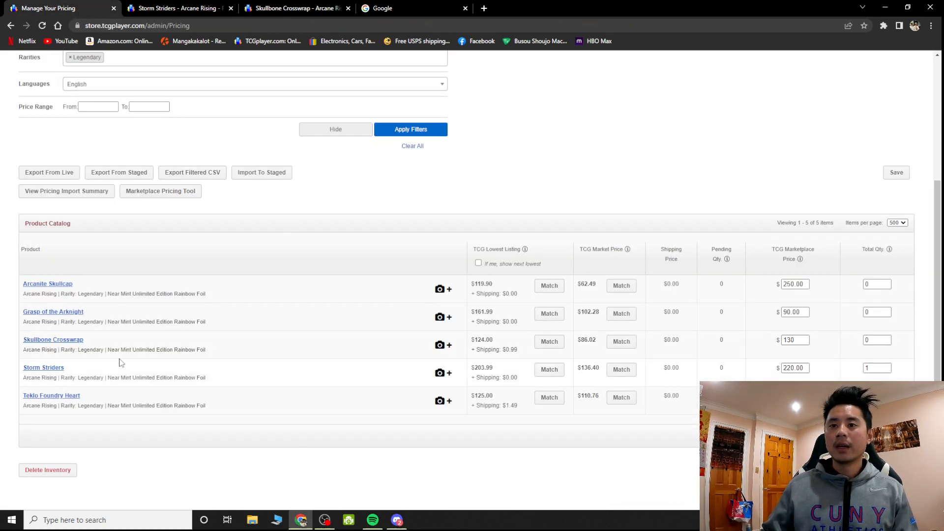
pyautogui.moveTo(462, 359)
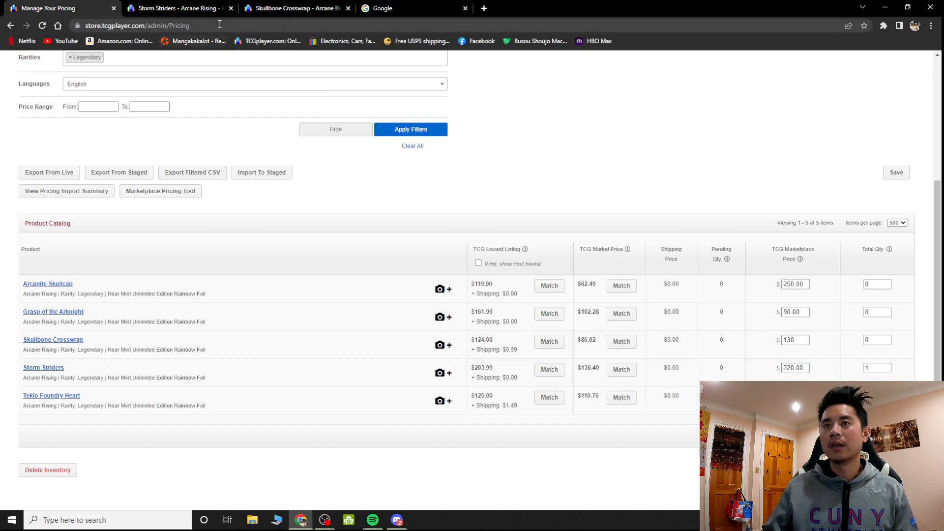
pyautogui.click(175, 8)
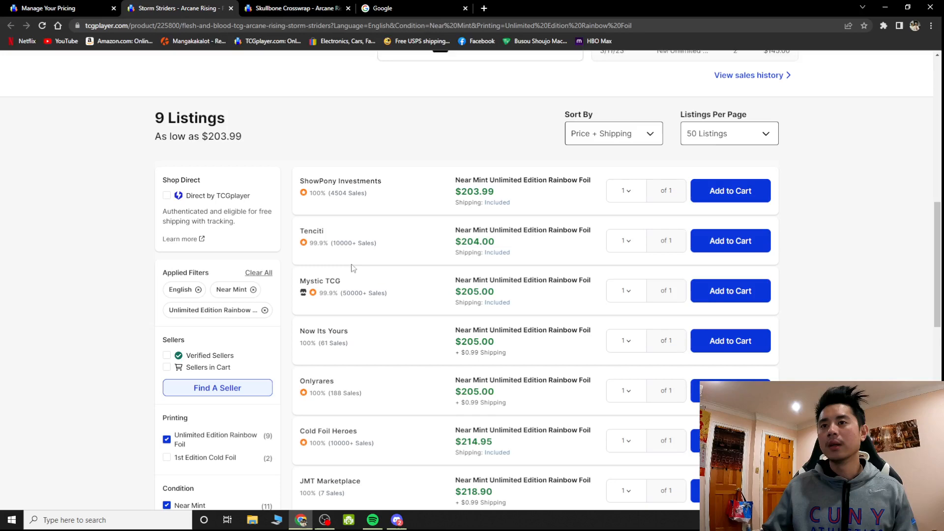
pyautogui.scroll(-3)
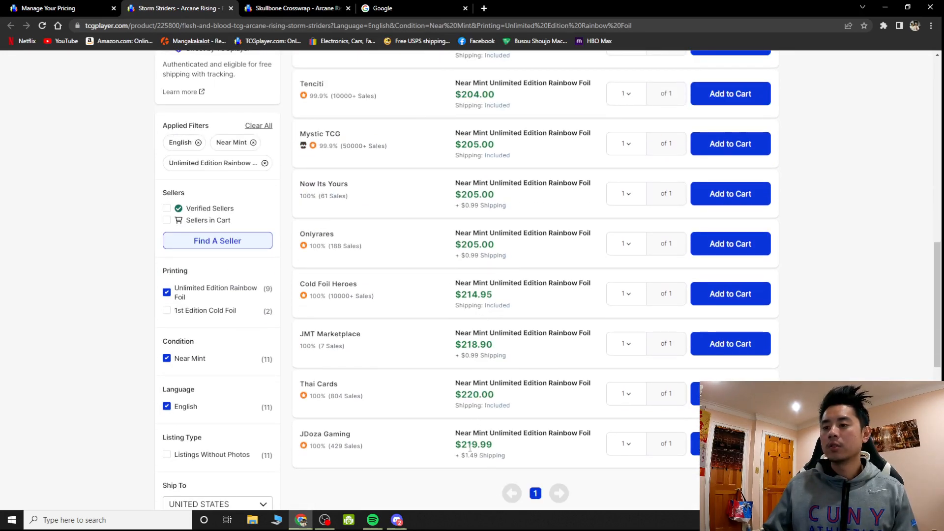
pyautogui.moveTo(424, 413)
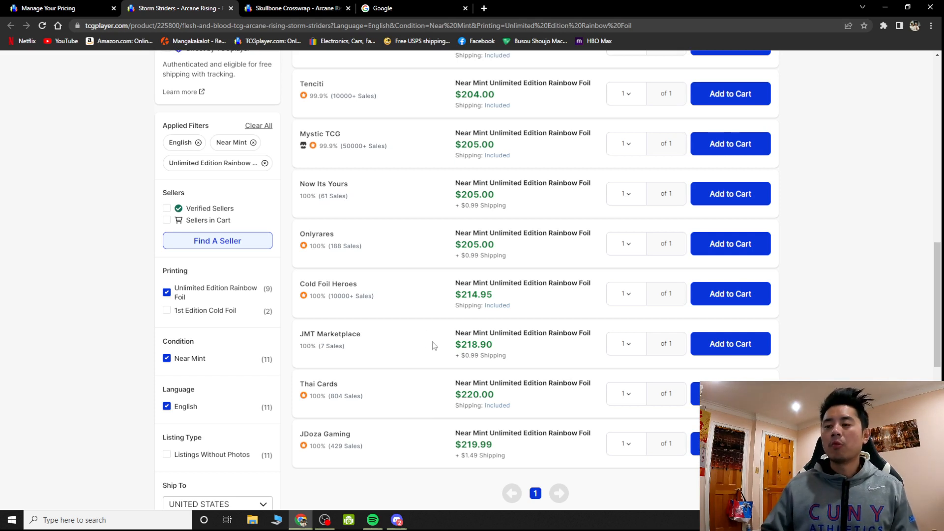
pyautogui.moveTo(439, 320)
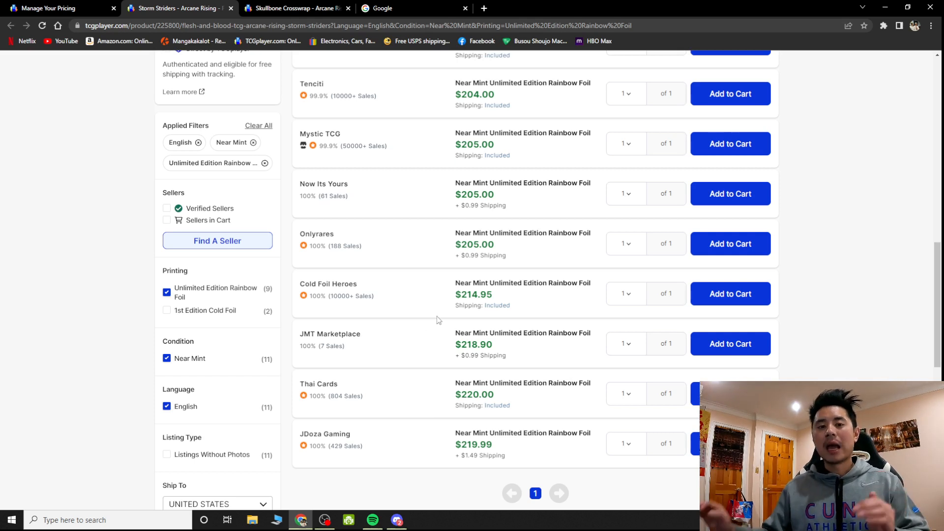
pyautogui.scroll(-3)
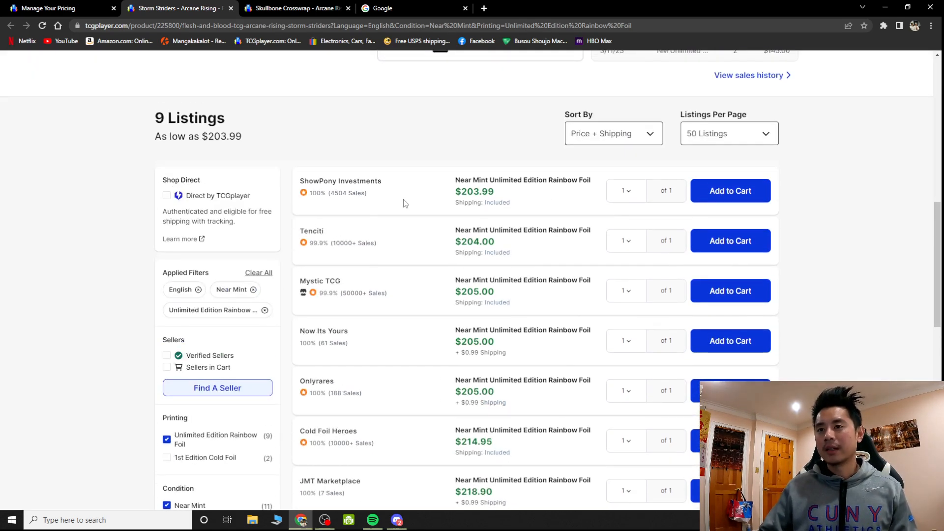
pyautogui.scroll(-3)
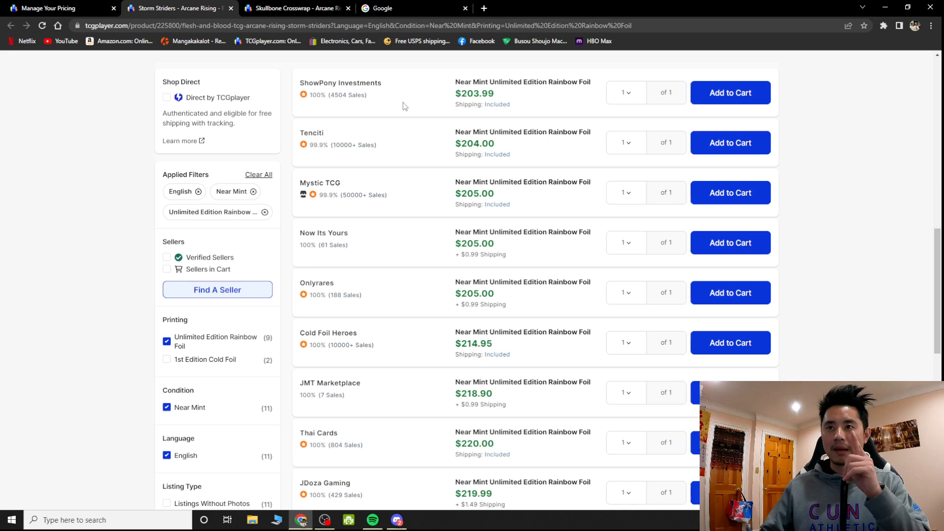
# Review further down the Storm Striders listings to compare competing seller prices
pyautogui.scroll(-3)
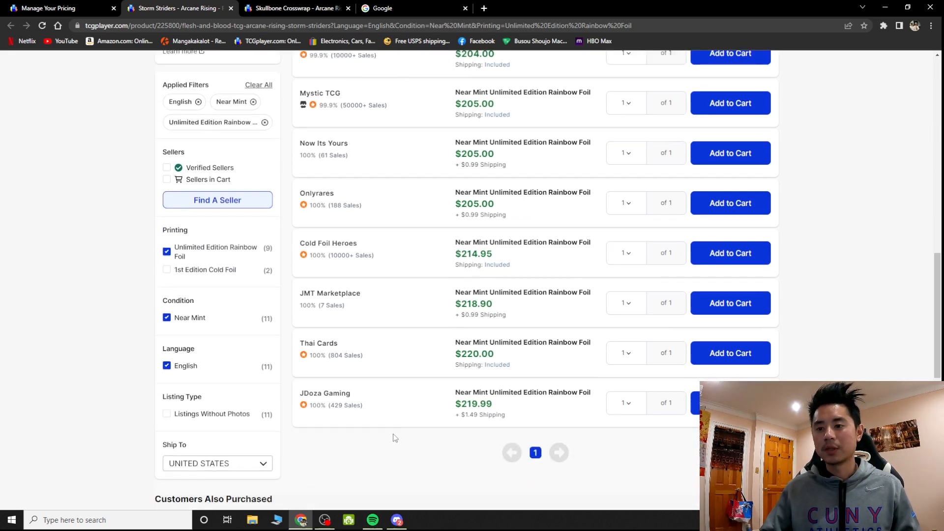
pyautogui.scroll(-3)
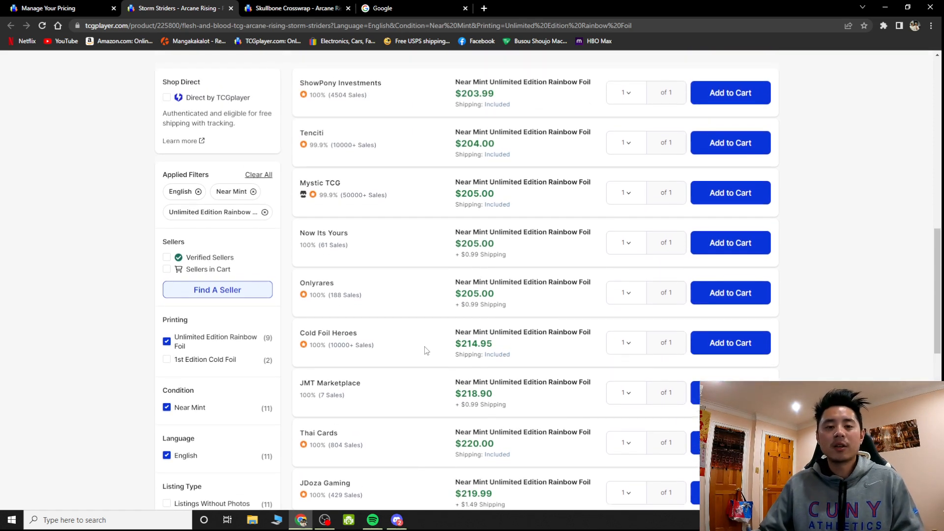
pyautogui.scroll(-3)
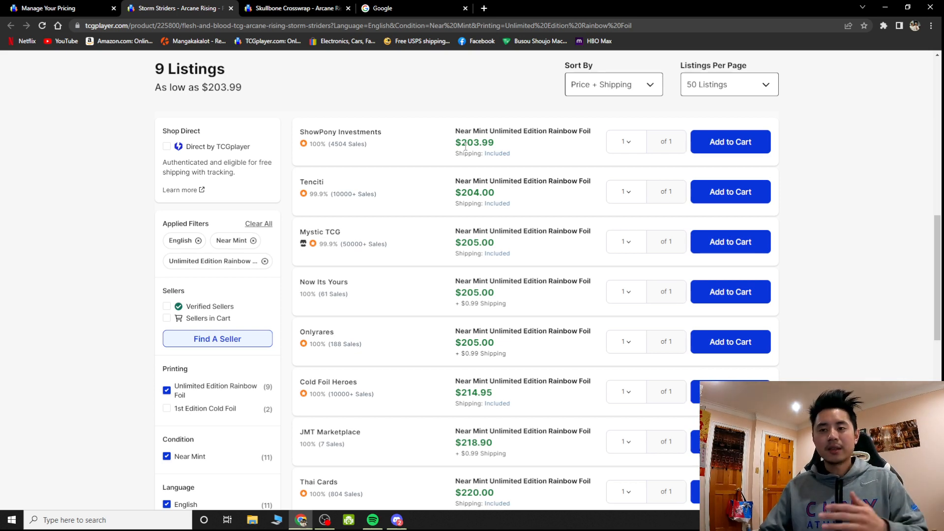
pyautogui.moveTo(424, 230)
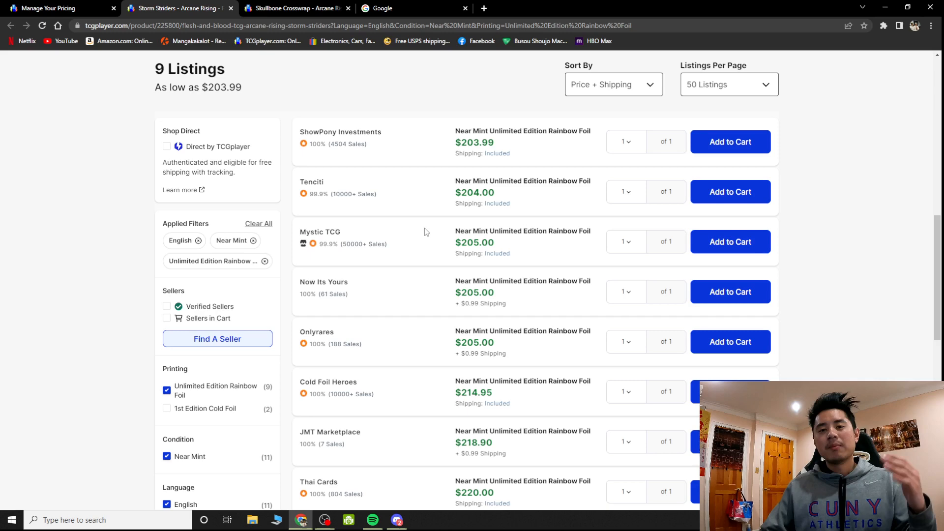
pyautogui.scroll(-3)
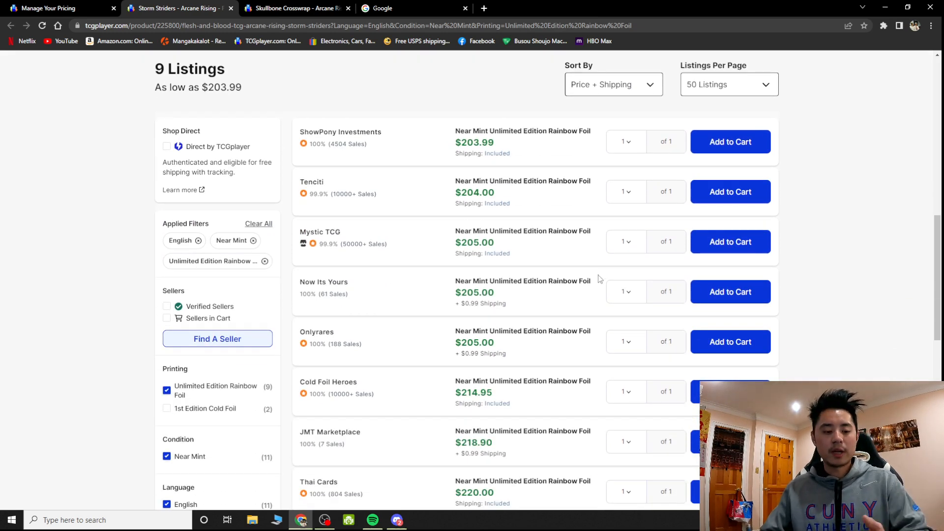
pyautogui.scroll(-3)
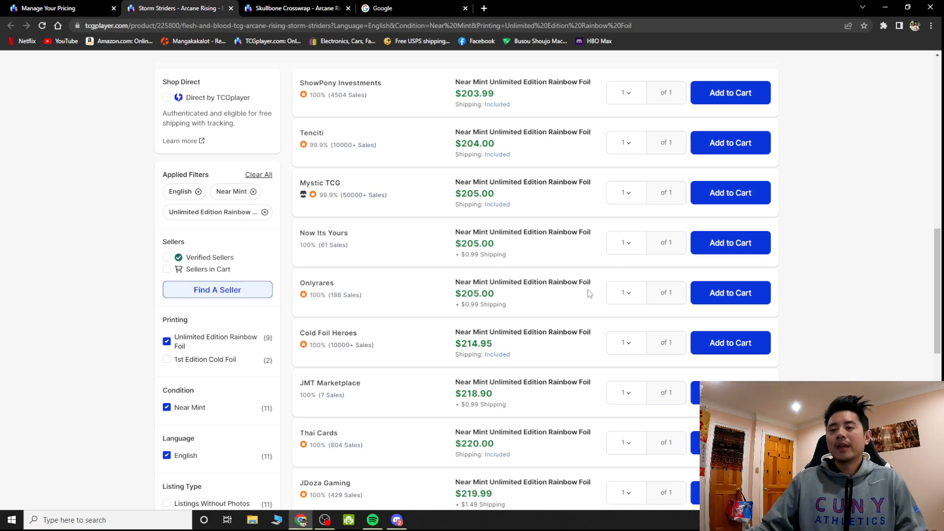
# Finish the Storm Striders listings, then view Skullbone Crosswrap's seven Near Mint listings from $124.00 to $149.00
pyautogui.scroll(-3)
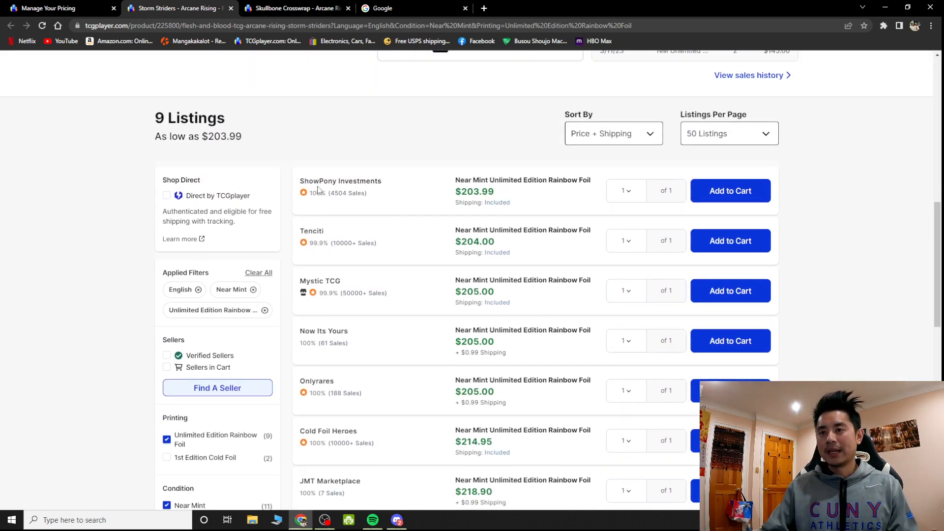
pyautogui.moveTo(326, 192)
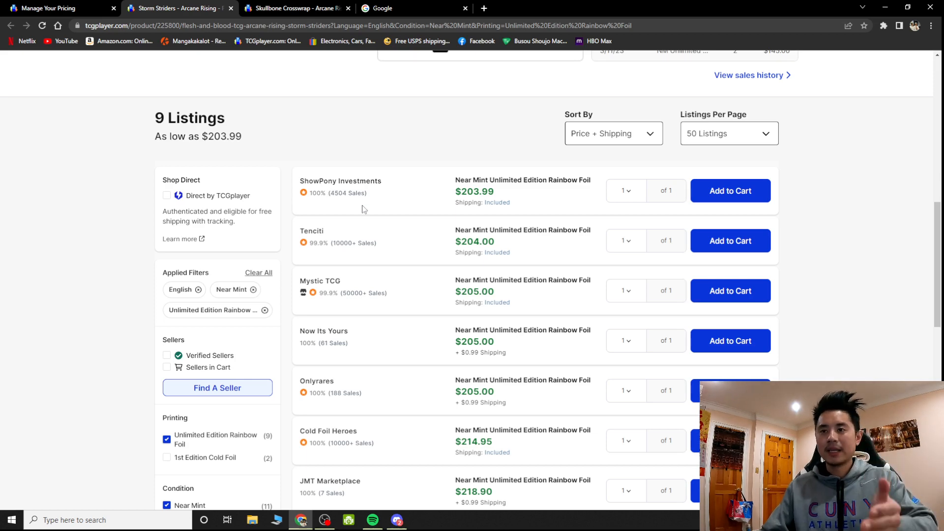
pyautogui.scroll(-3)
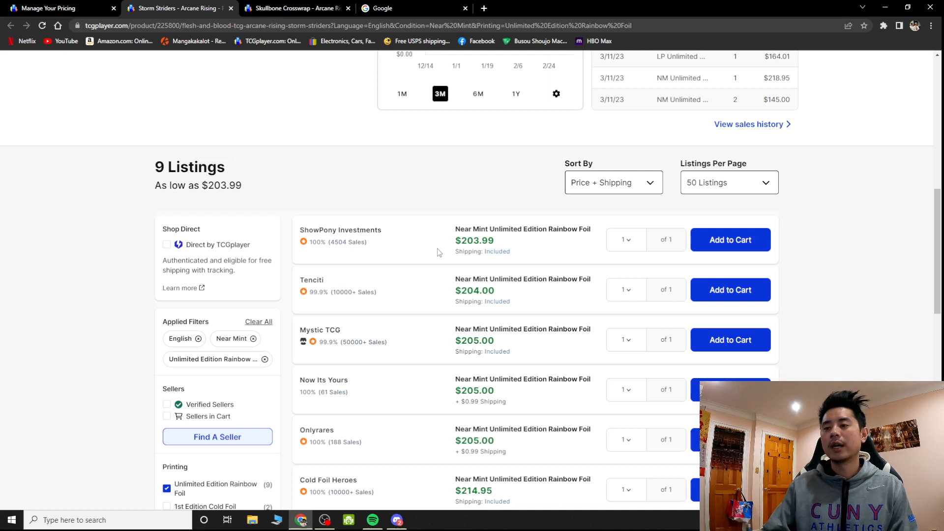
pyautogui.moveTo(465, 286)
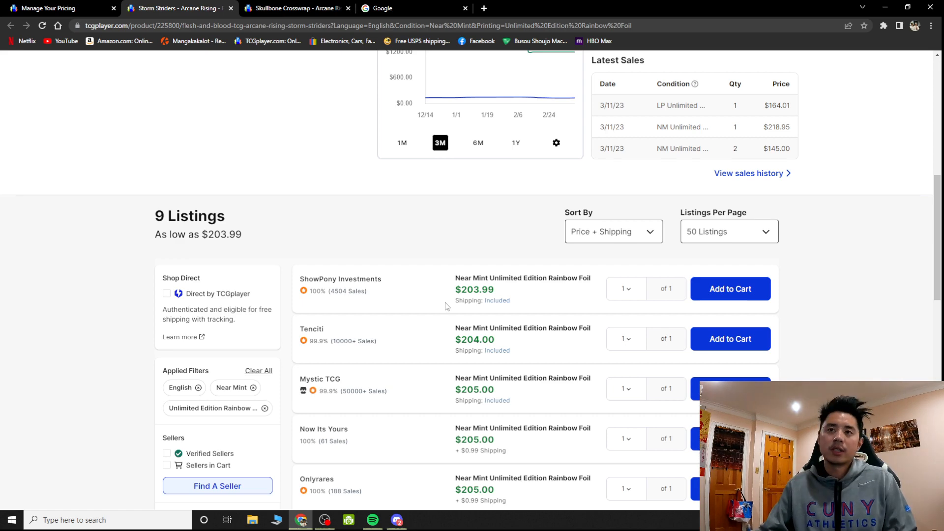
pyautogui.scroll(-3)
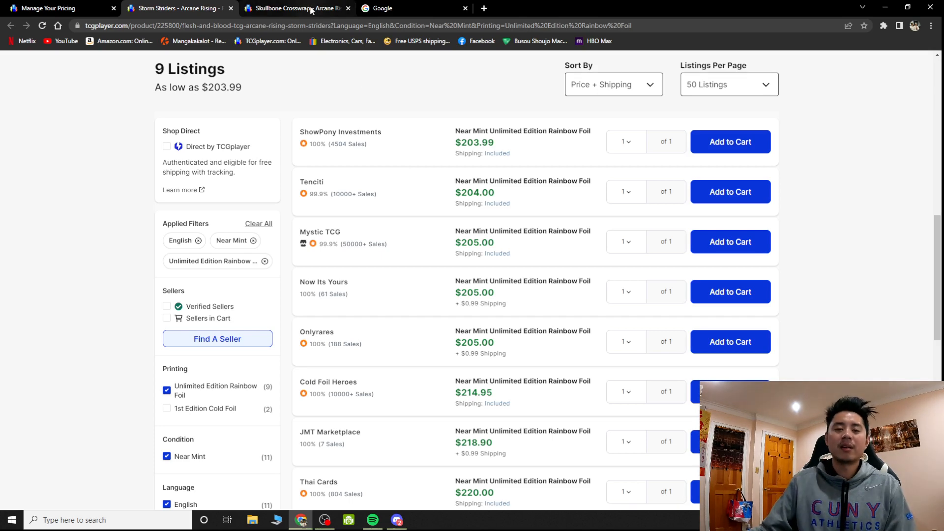
pyautogui.click(295, 8)
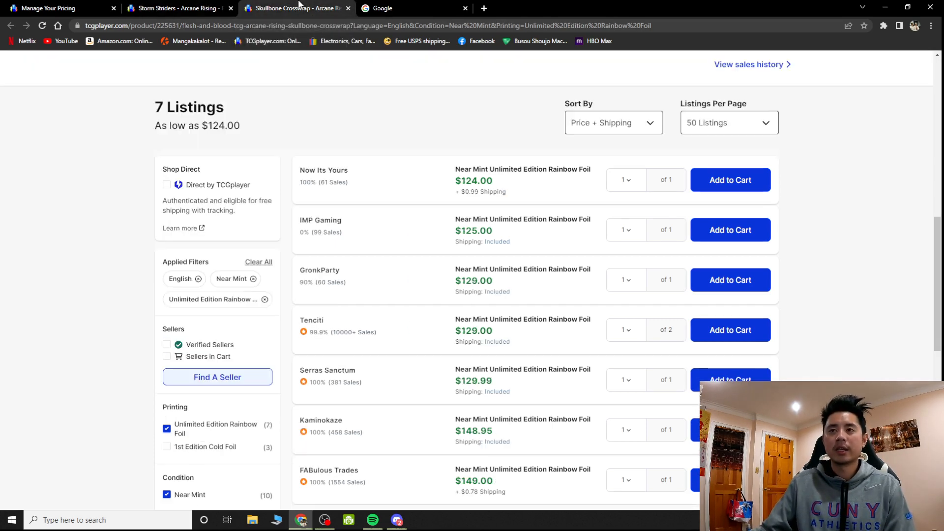
pyautogui.scroll(-3)
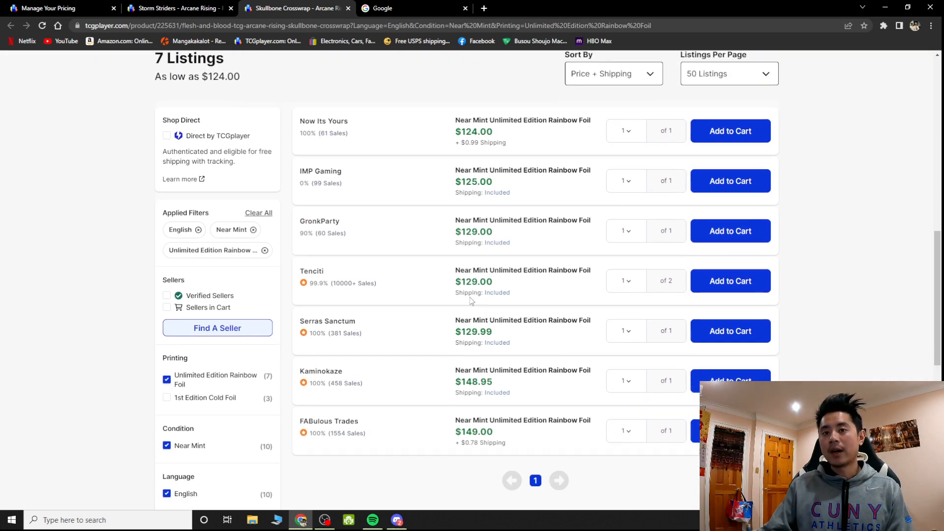
pyautogui.moveTo(503, 432)
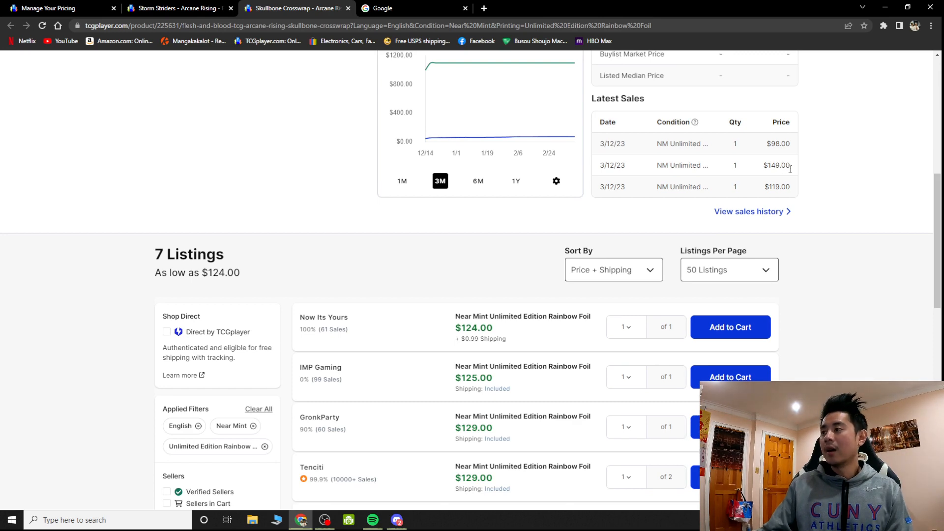
pyautogui.click(748, 212)
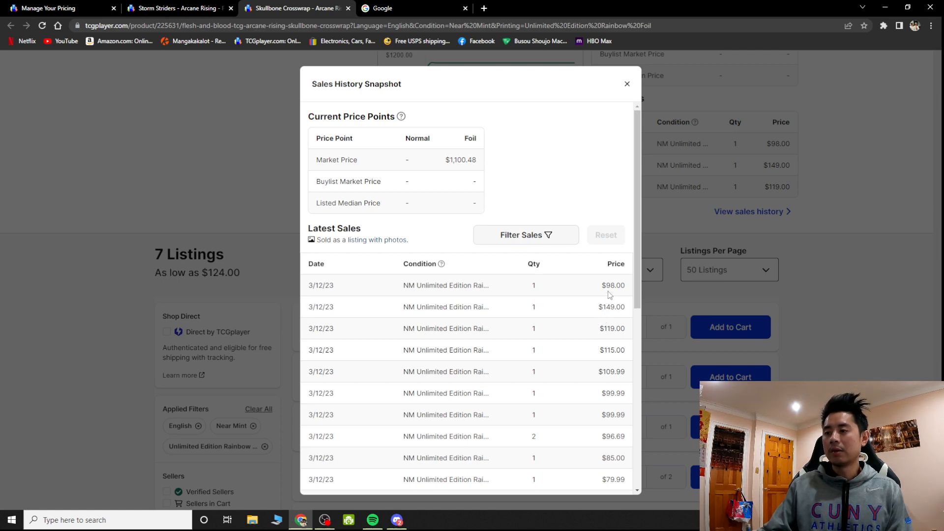
pyautogui.click(627, 82)
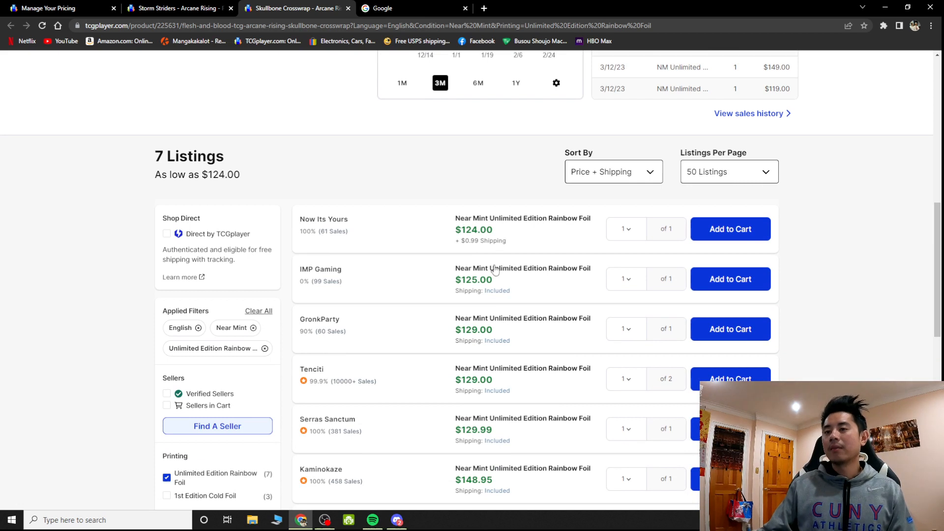
pyautogui.scroll(-3)
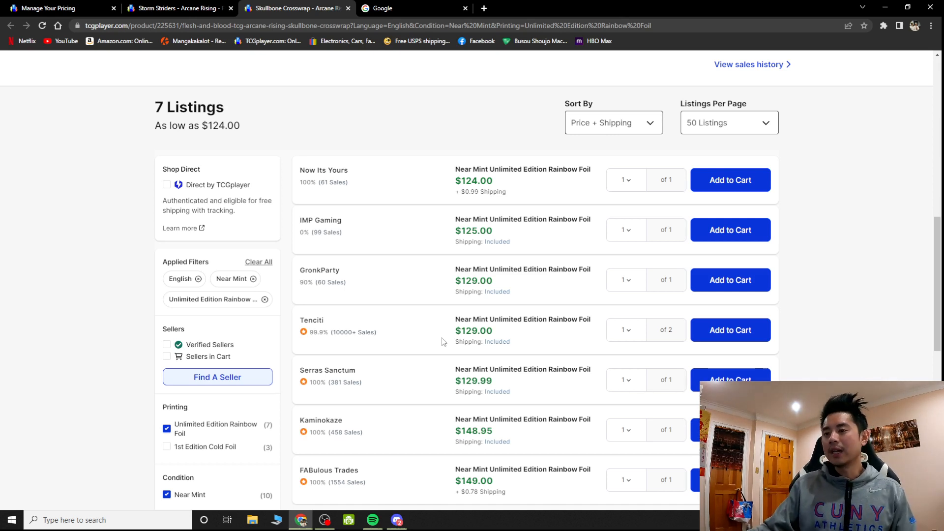
pyautogui.moveTo(626, 321)
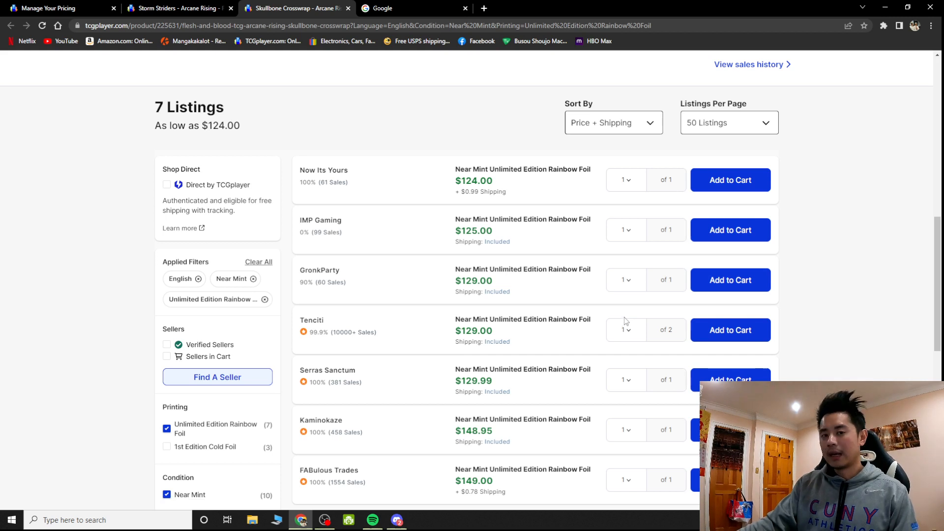